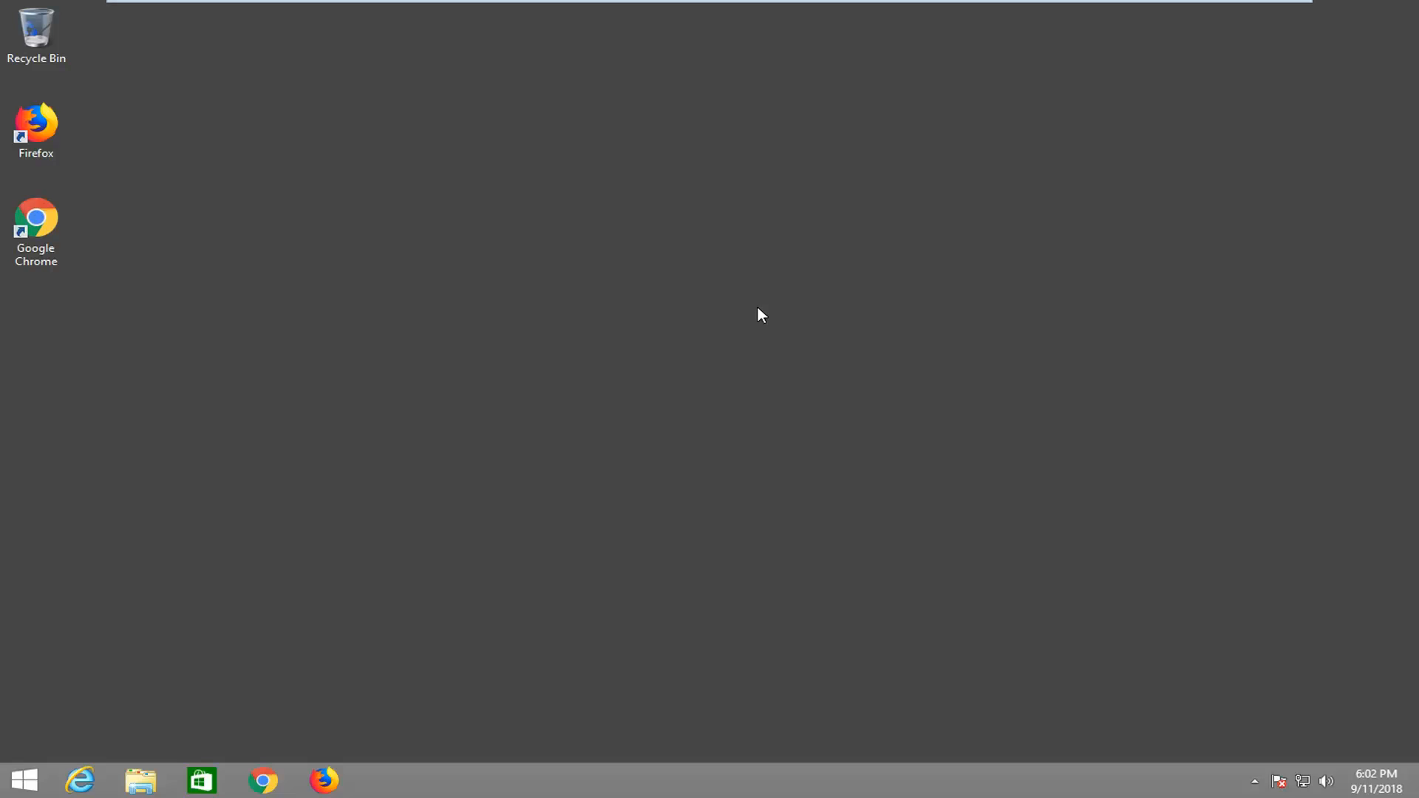
mouse_move(674, 227)
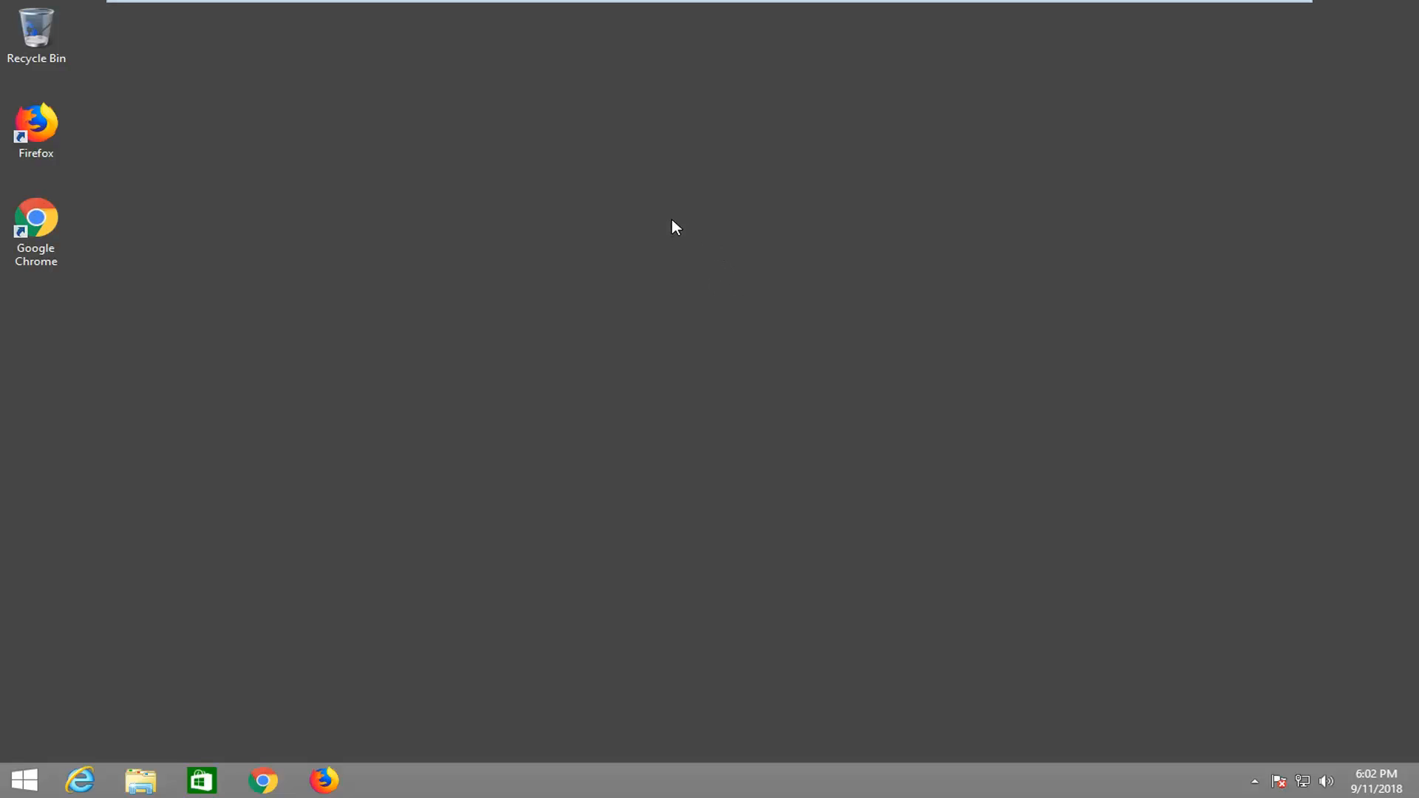
mouse_move(529, 581)
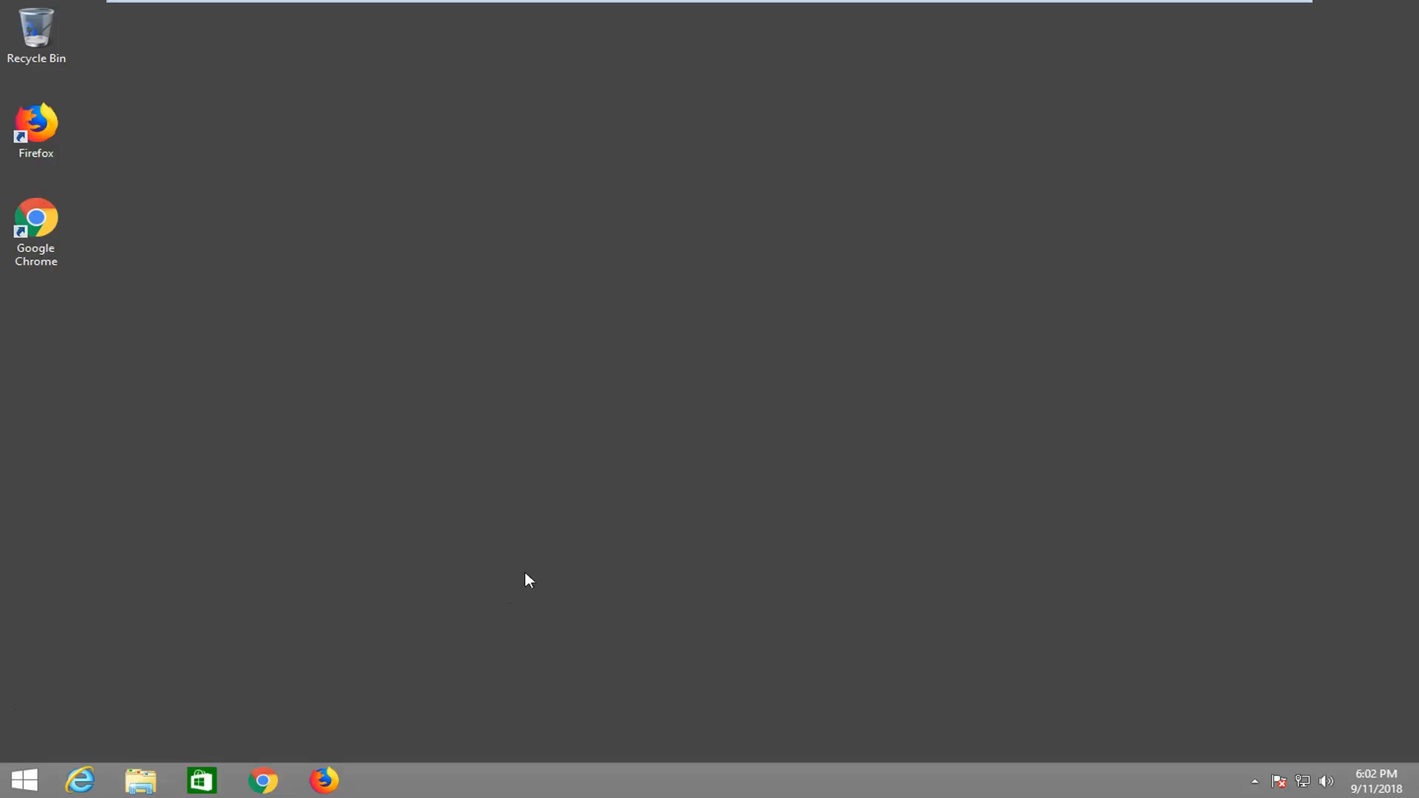
Step: Search the Start screen for 'wallp' and open Change desktop background
left_click(23, 779)
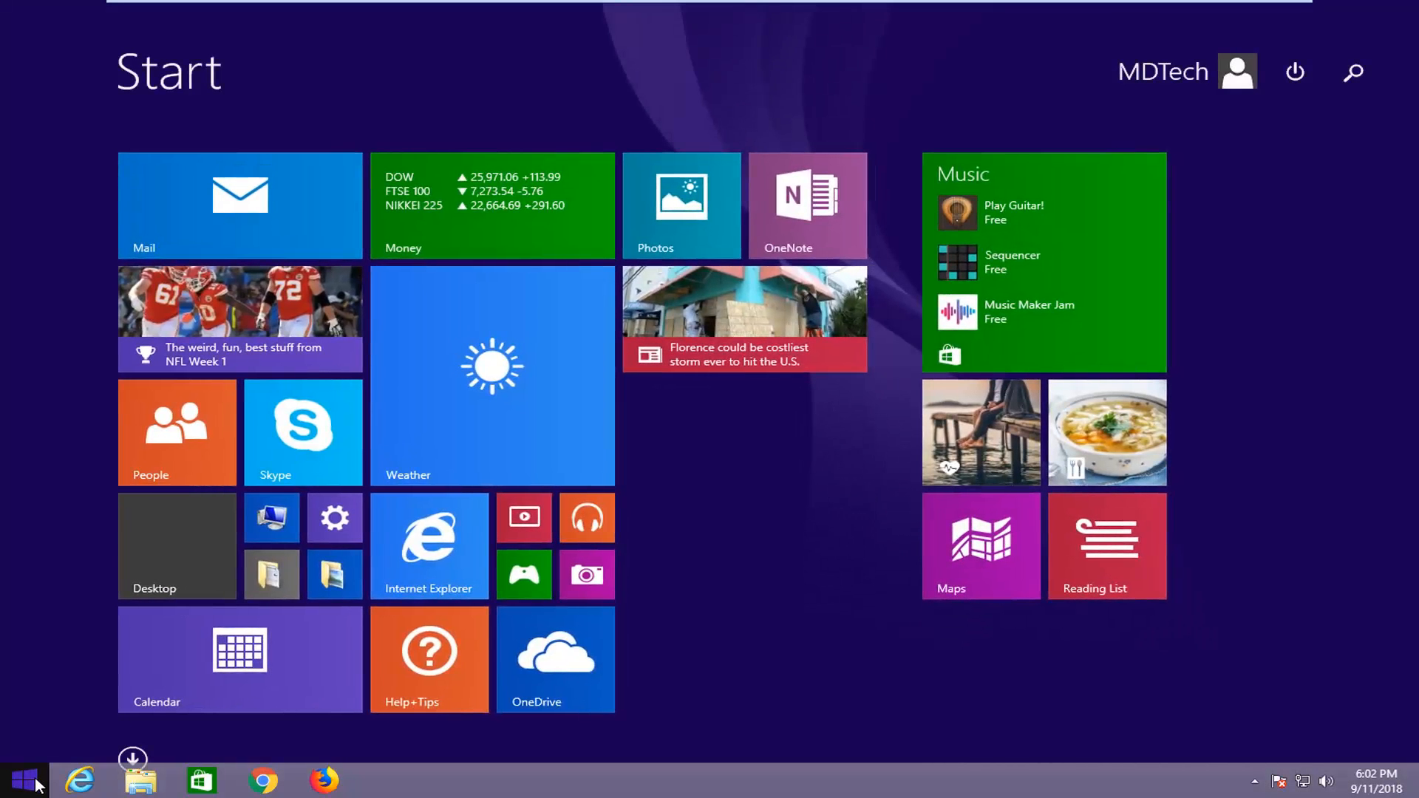
type("wallpaper")
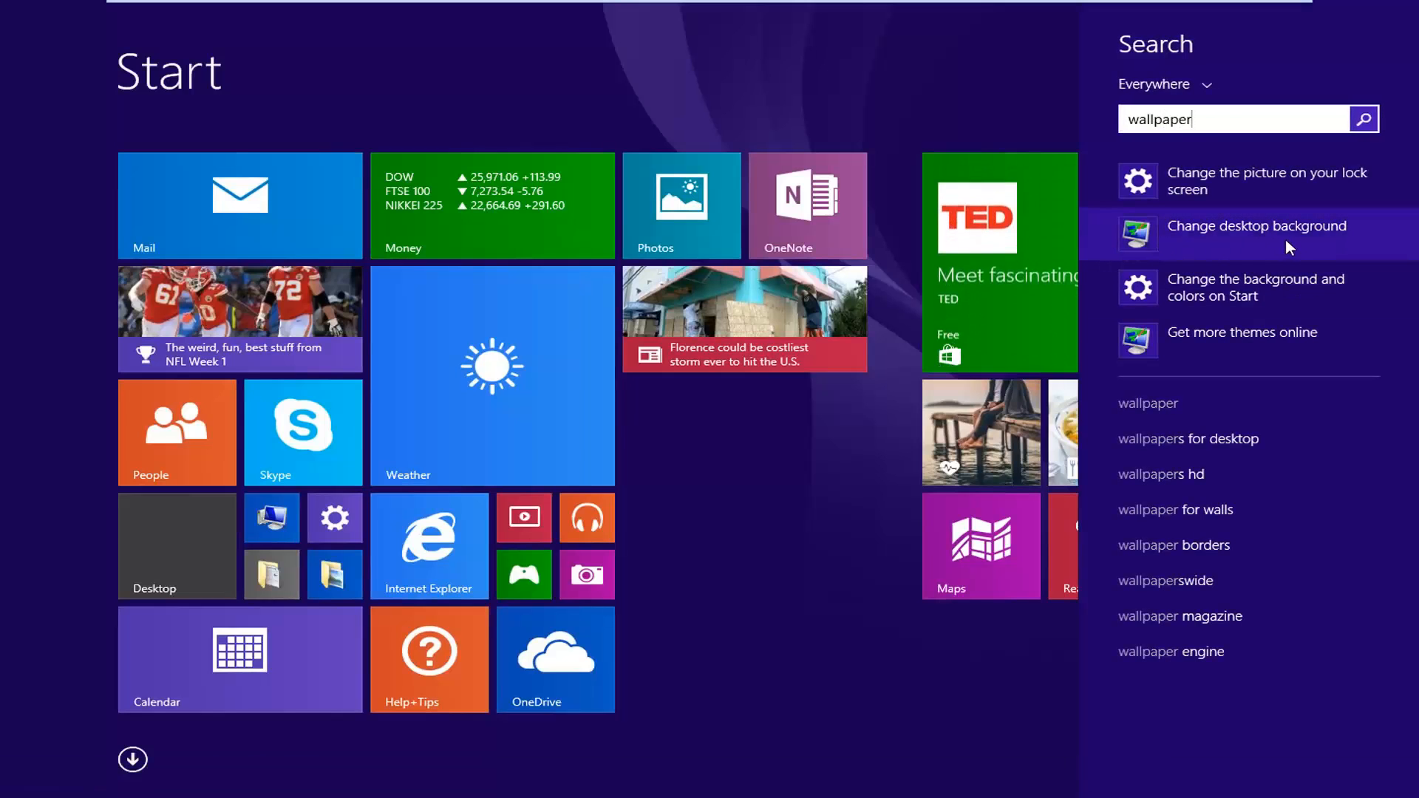
left_click(1257, 225)
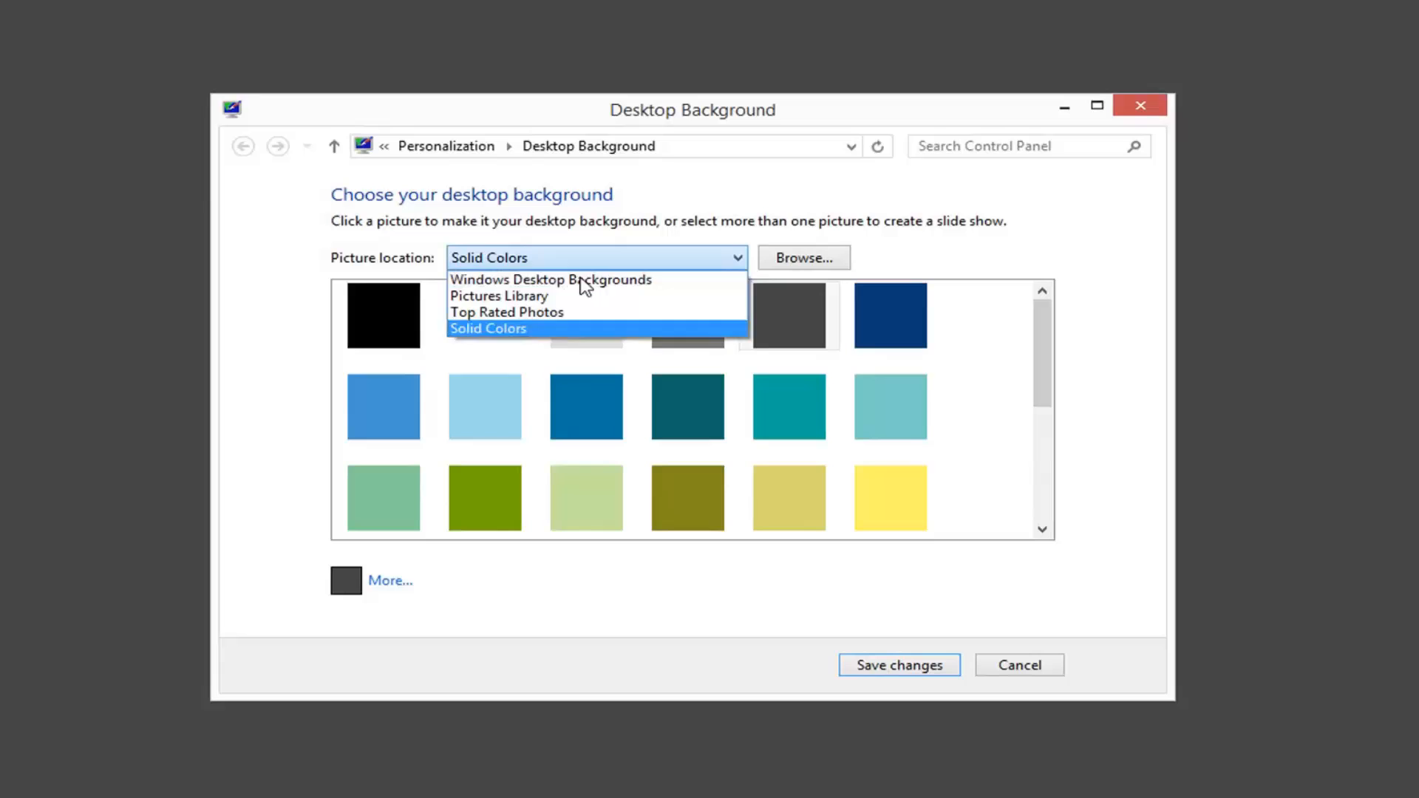
Step: Preview Windows Desktop Backgrounds and Solid Colors, then set picture location to Top Rated Photos
left_click(549, 278)
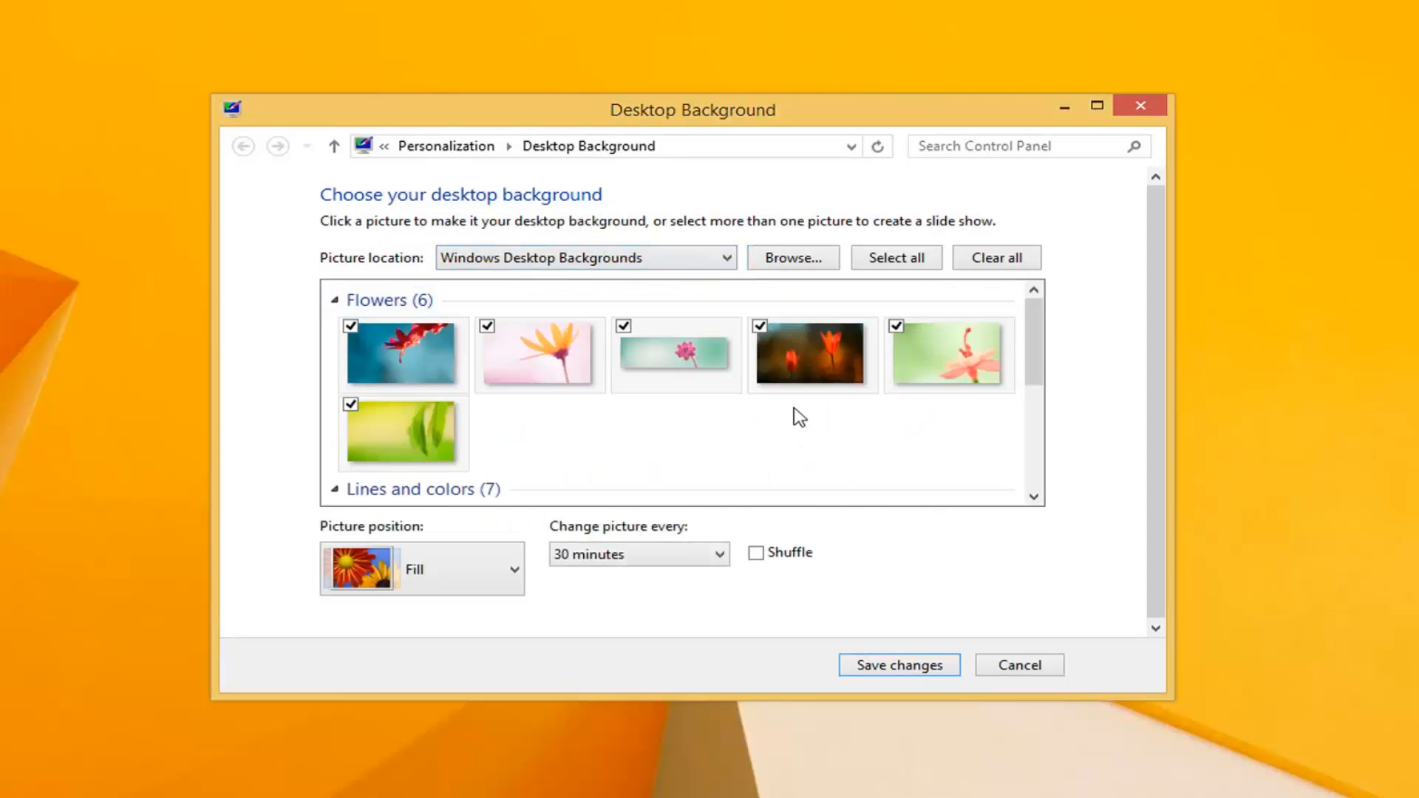
left_click(584, 257)
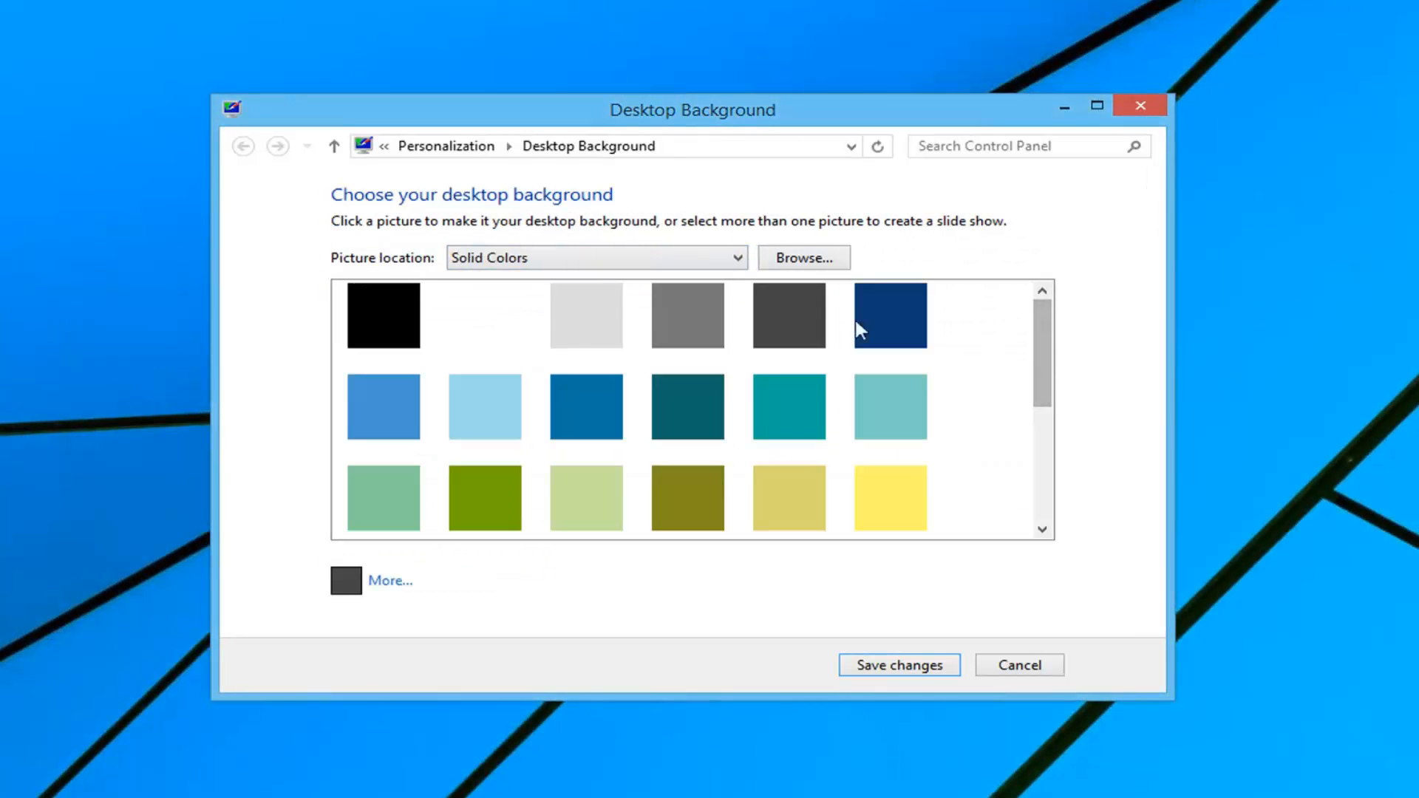
left_click(594, 257)
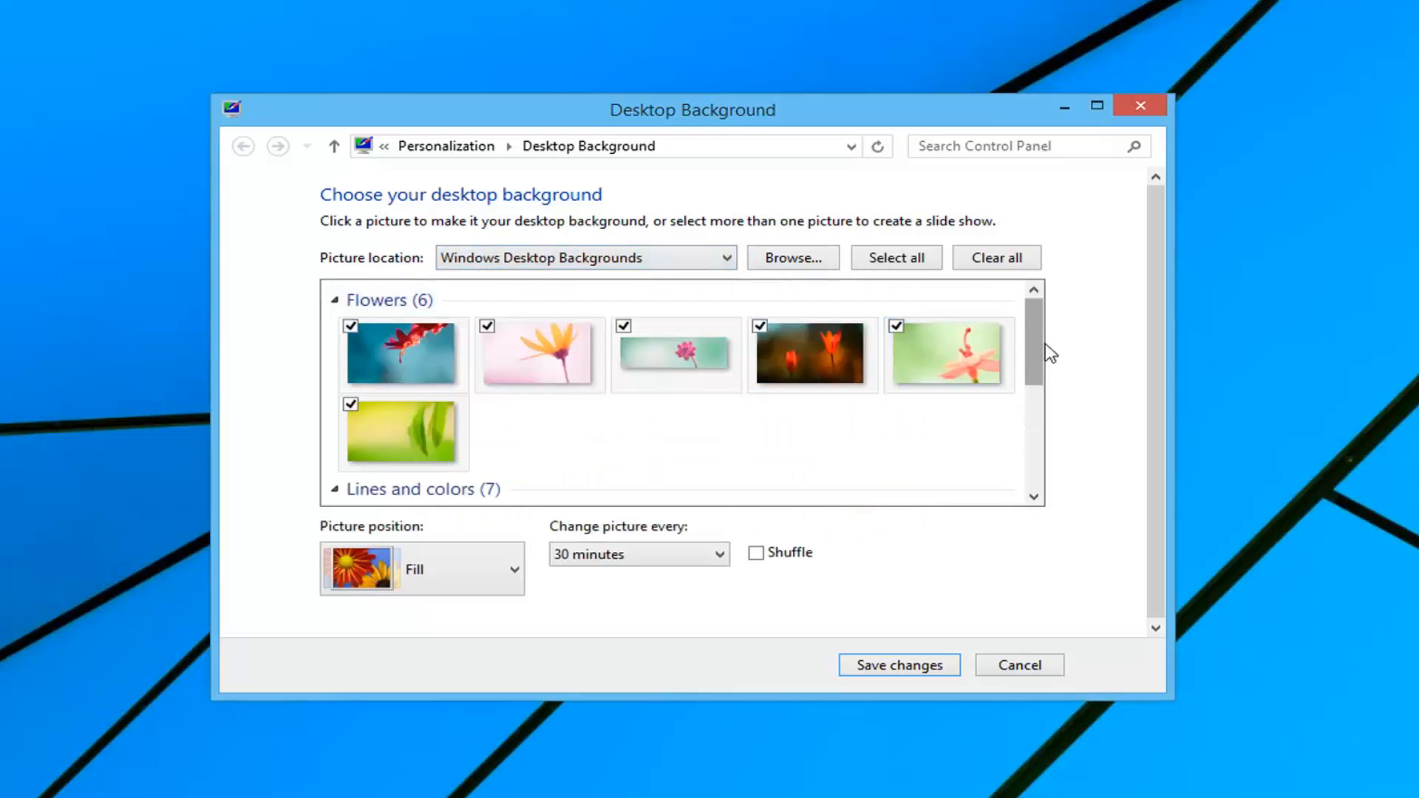
scroll("down", 3)
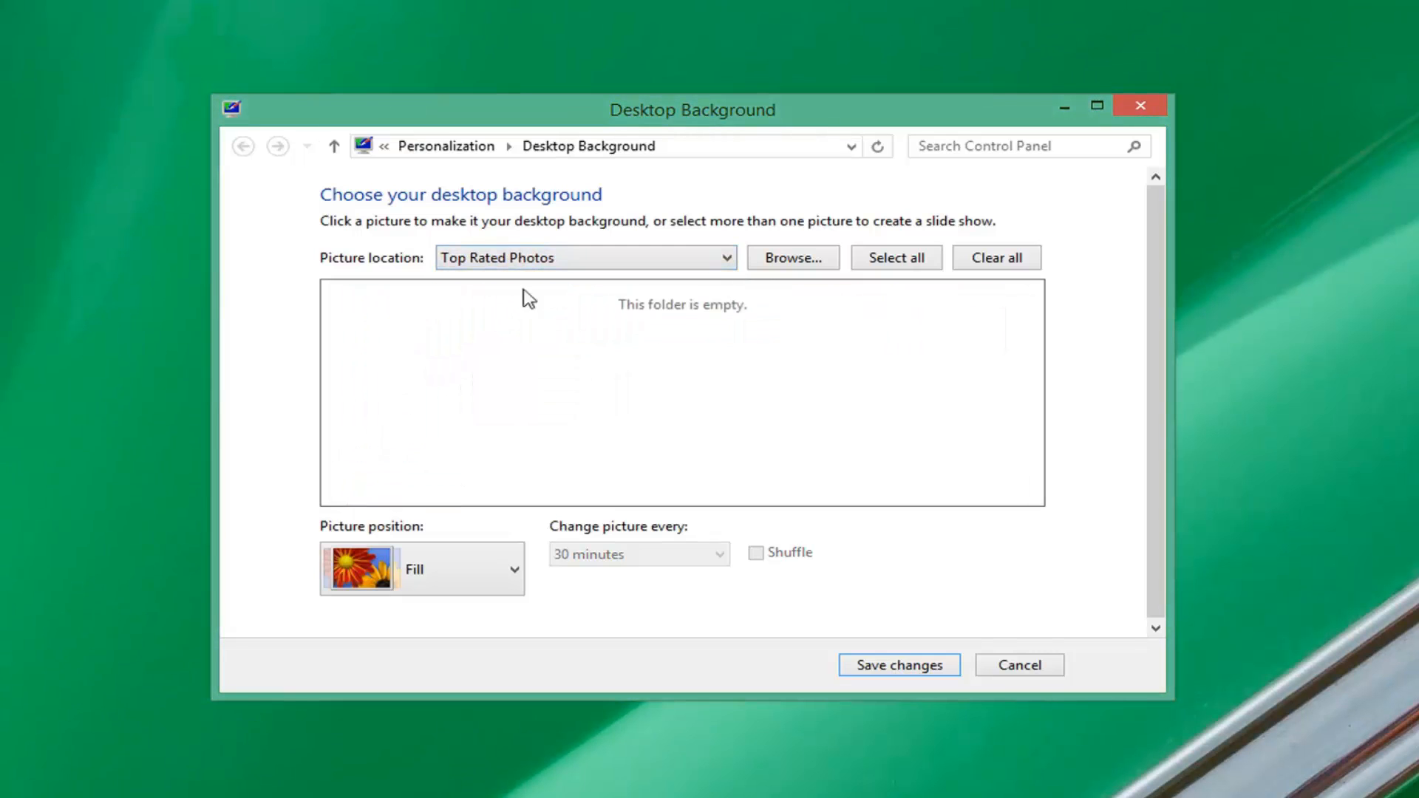
left_click(584, 258)
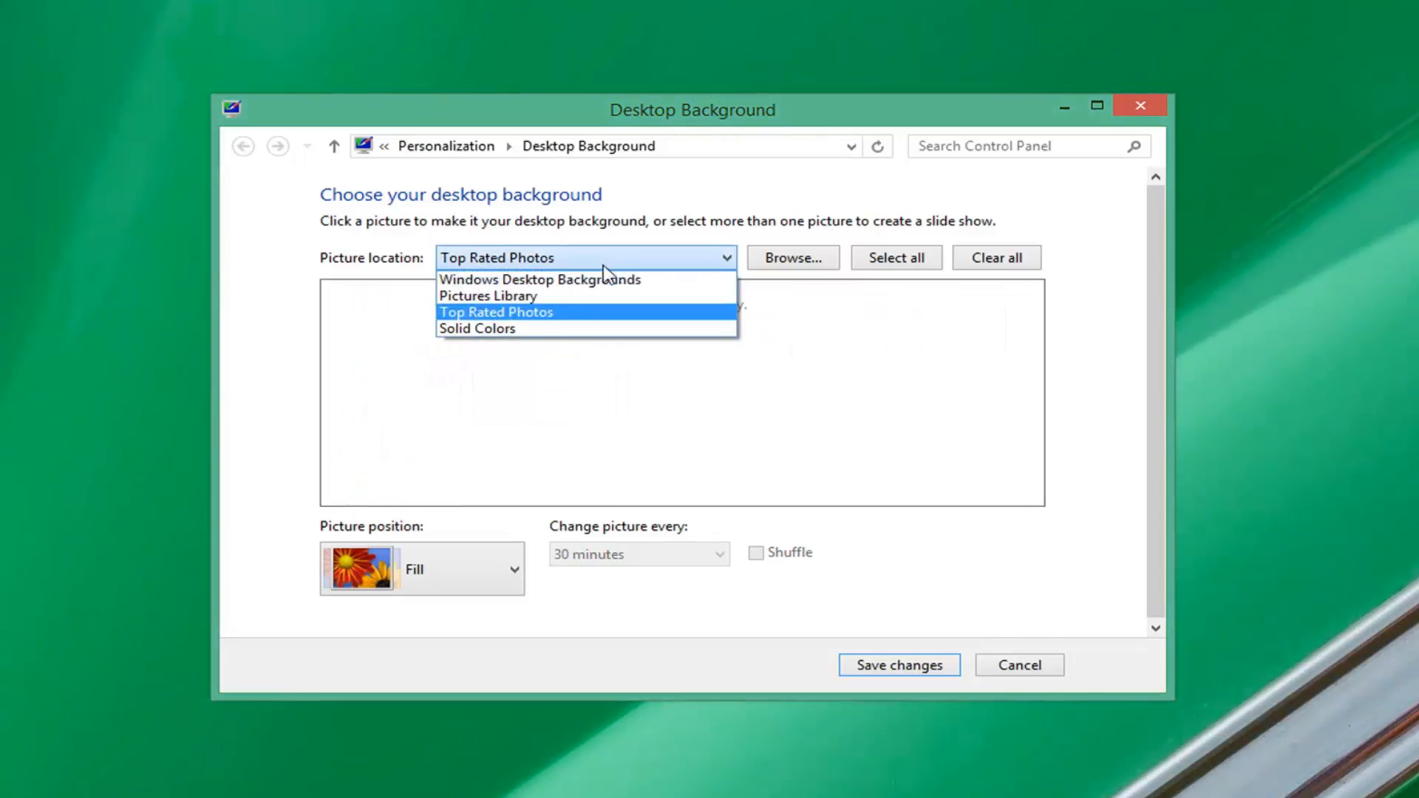
left_click(495, 311)
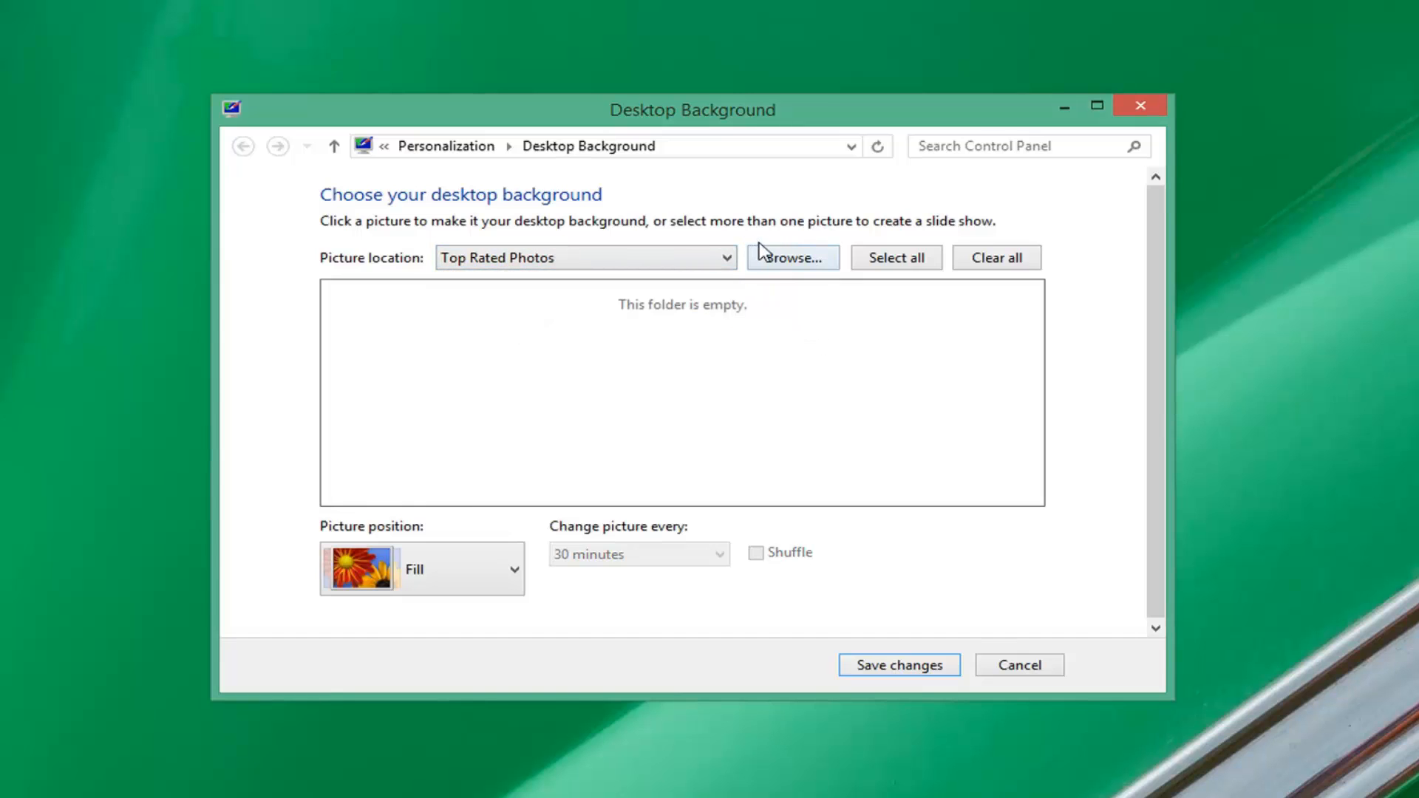
Step: Browse for a picture folder and choose Desktop as the location
left_click(790, 258)
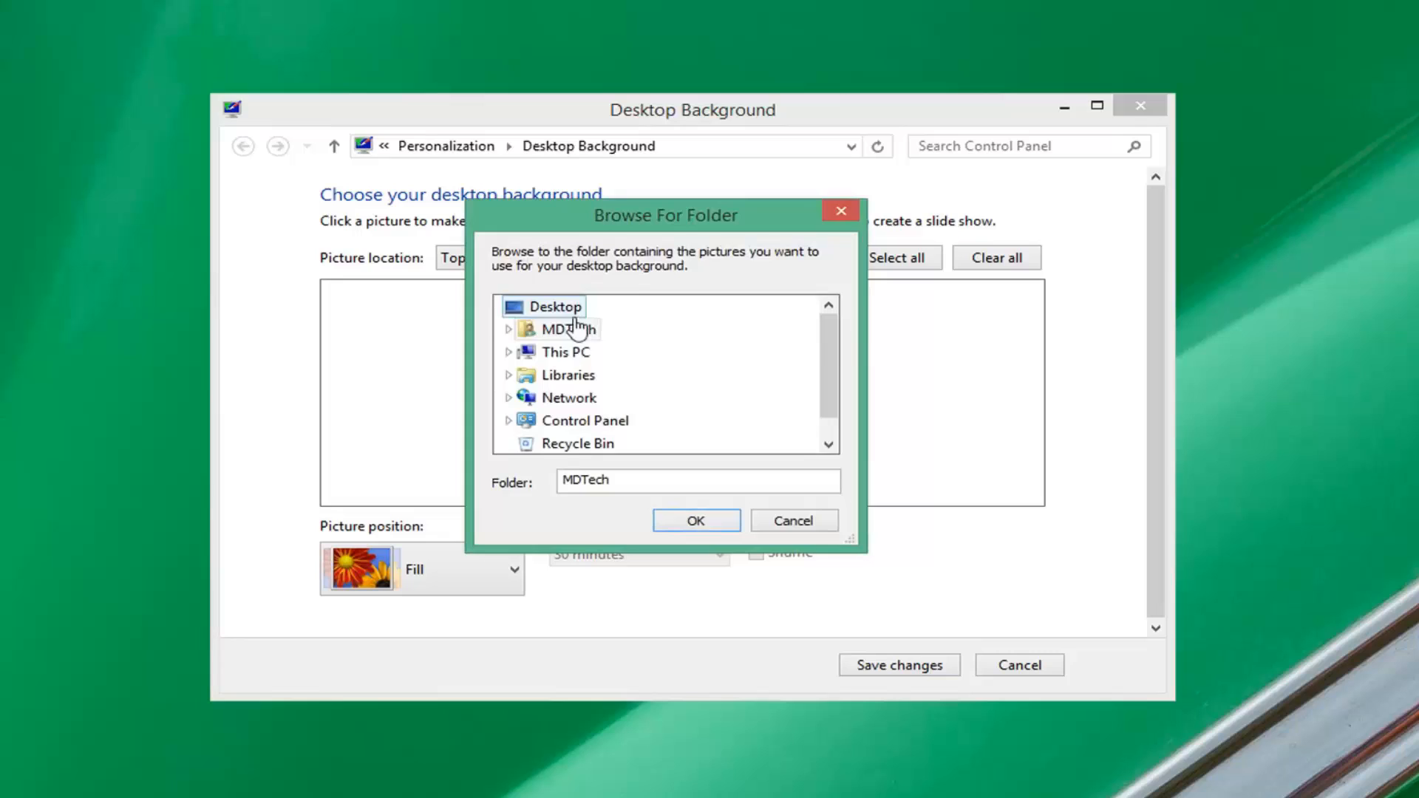
left_click(556, 306)
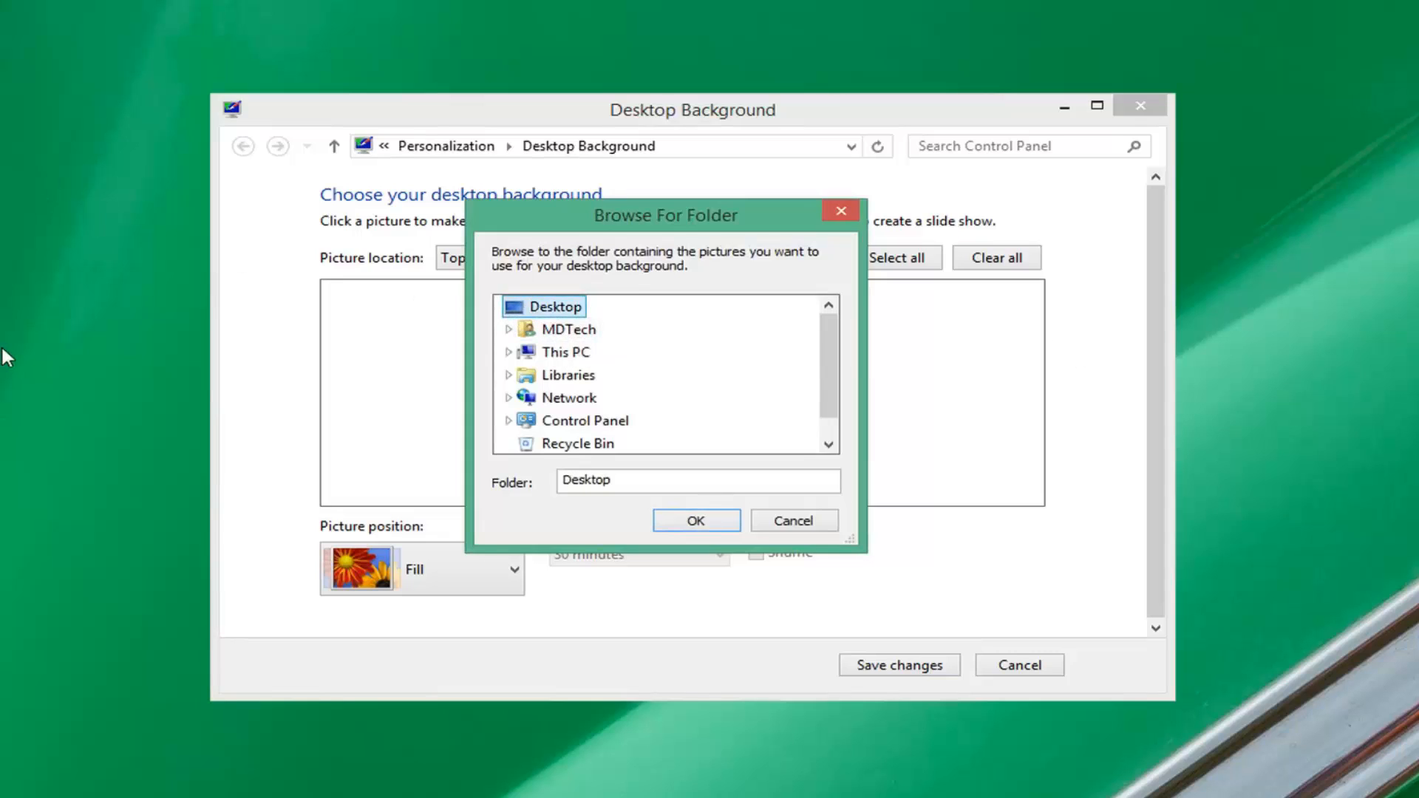
mouse_move(28, 203)
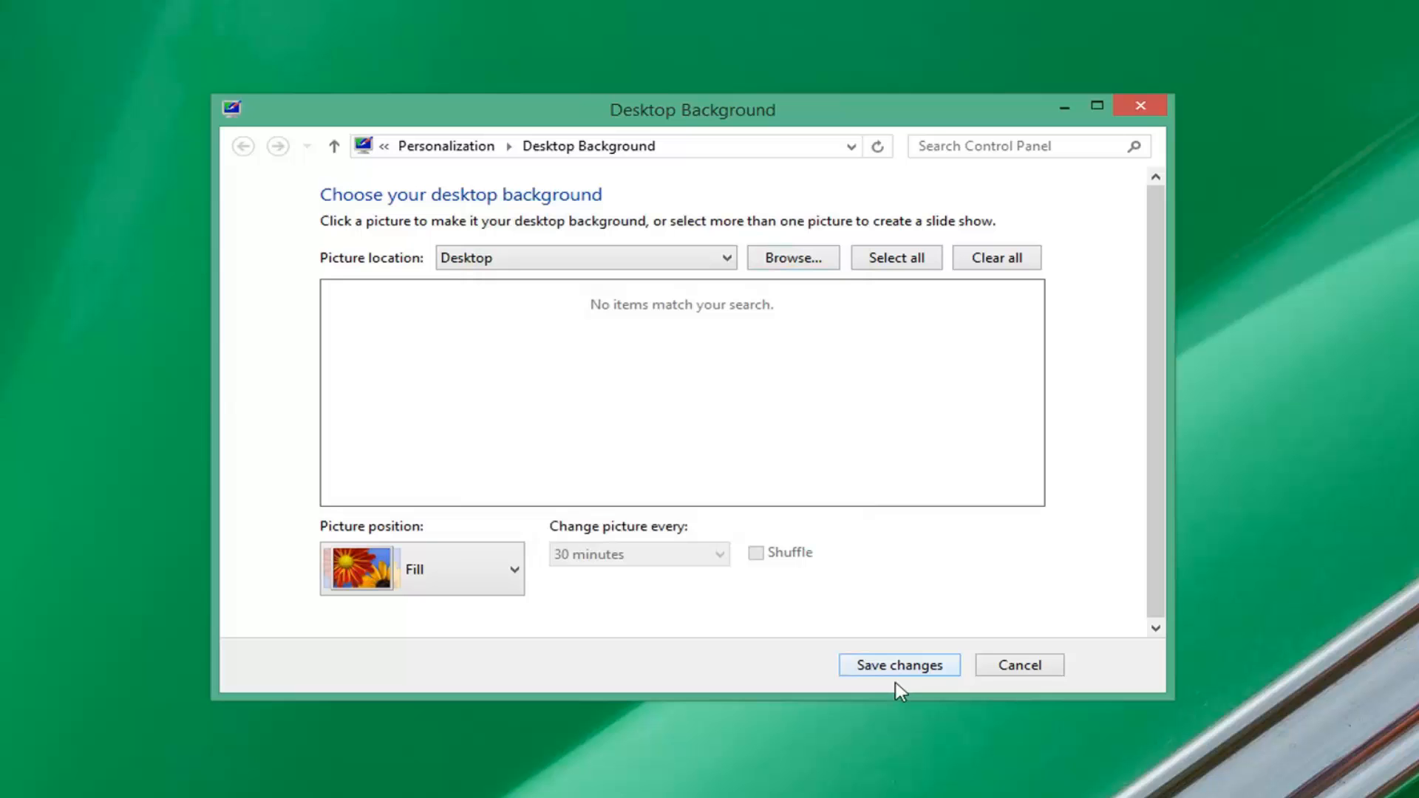
Step: Save the desktop background changes to apply the green car wallpaper
left_click(898, 664)
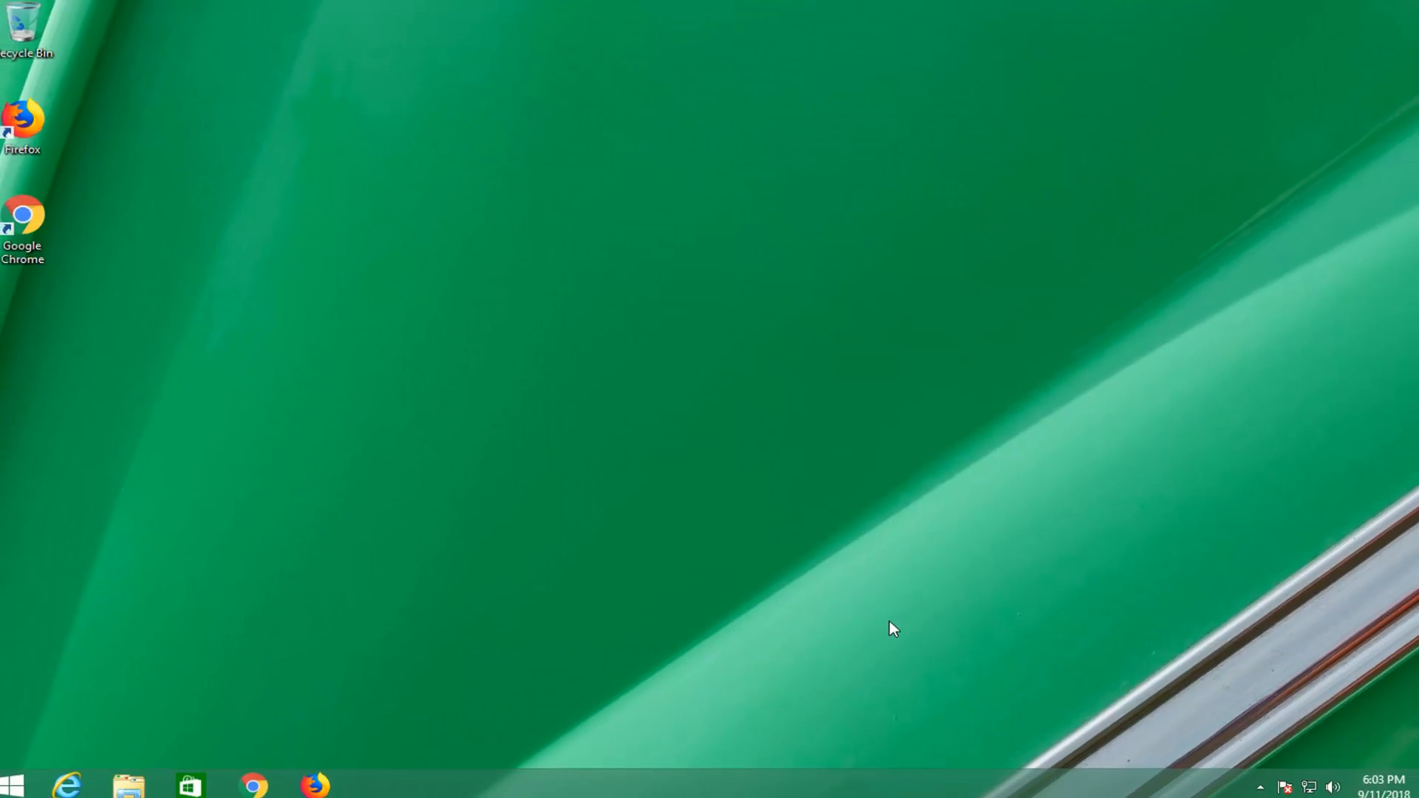